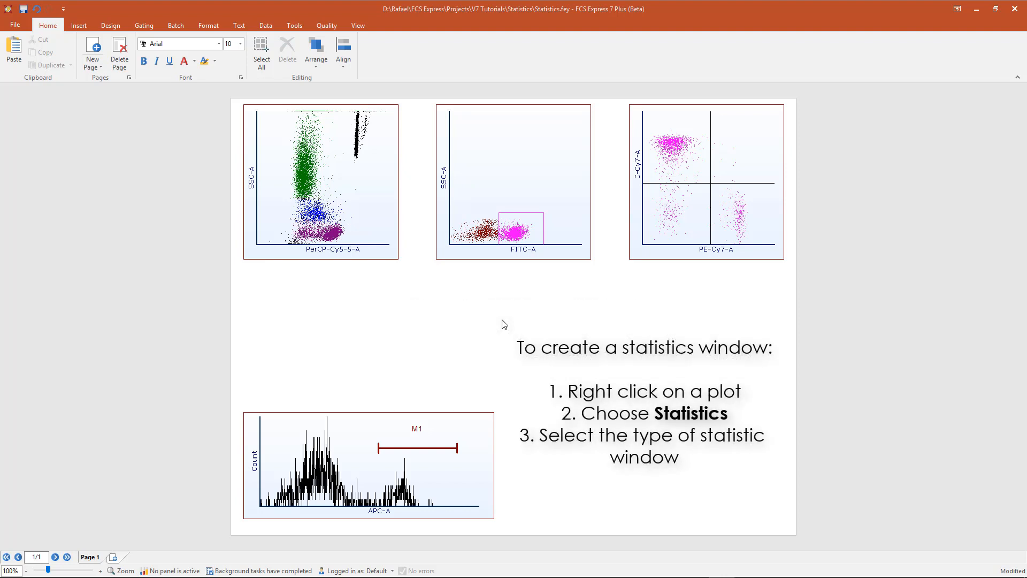
Insert a Gate Statistics table for the SSC-A vs PerCP-Cy5-5-A scatter plot
right_click(348, 182)
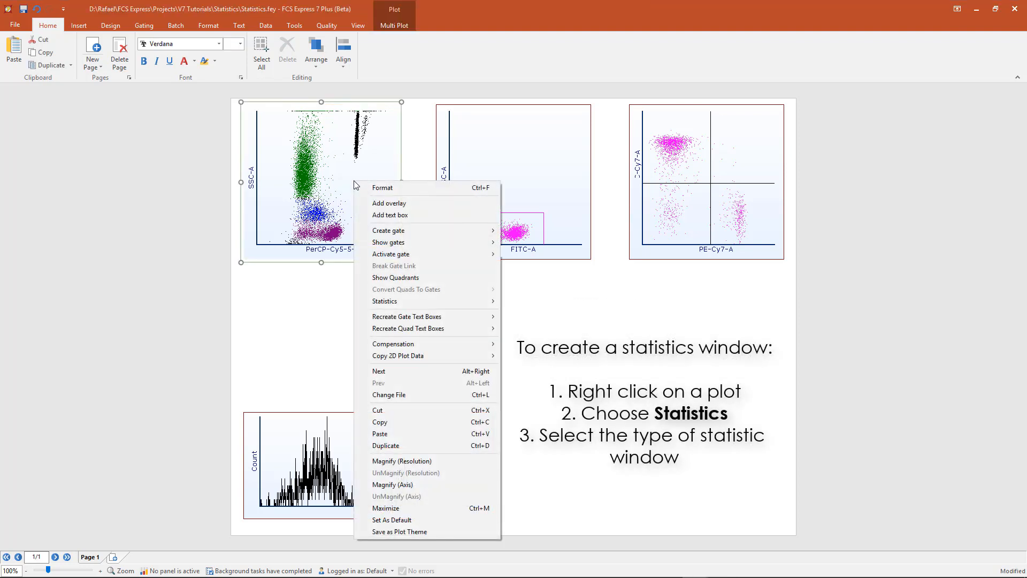
mouse_move(425, 301)
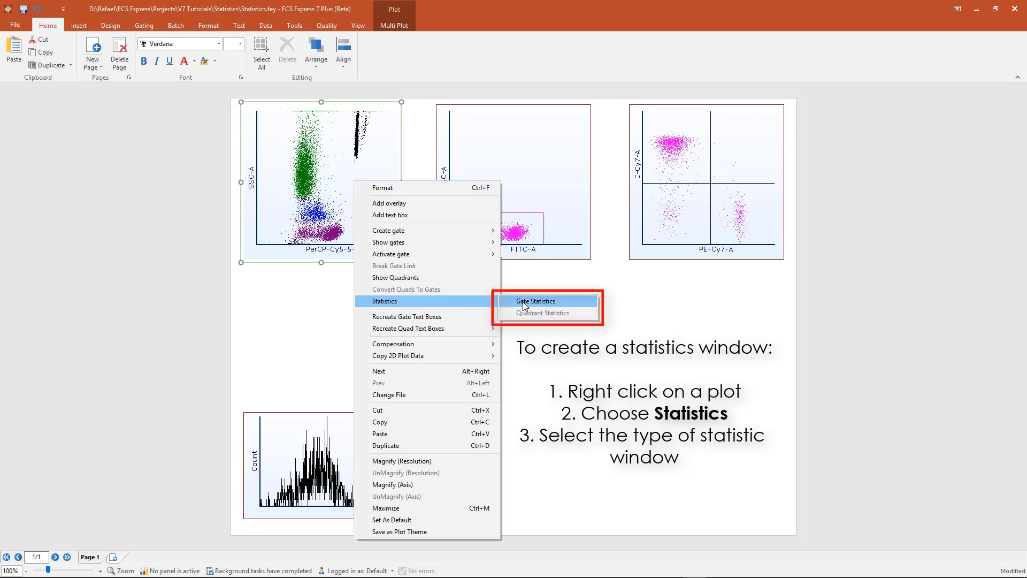
click(535, 301)
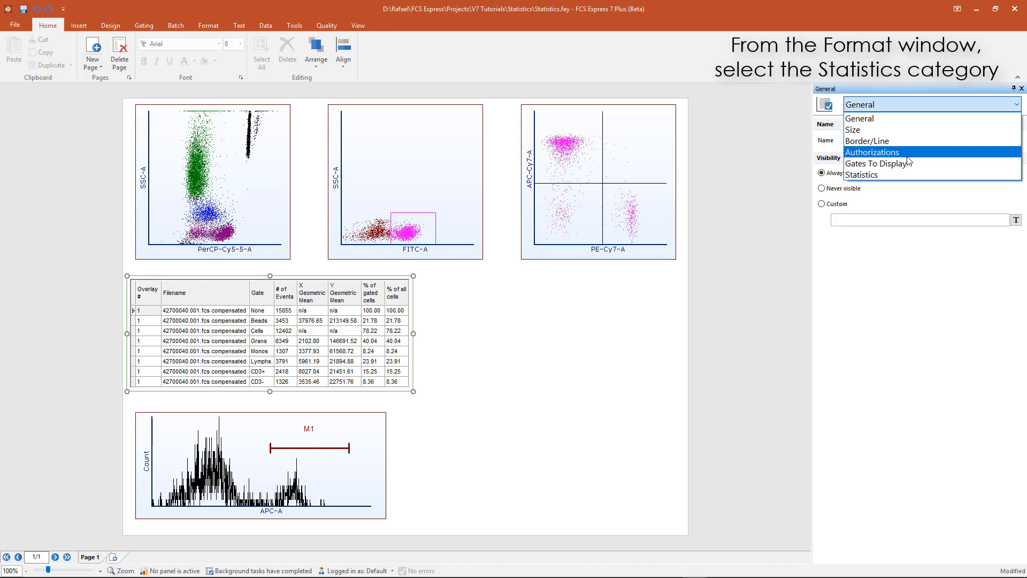
Show X and Y Arithmetic Mean and X Median instead of geometric means, keeping two decimals
click(861, 174)
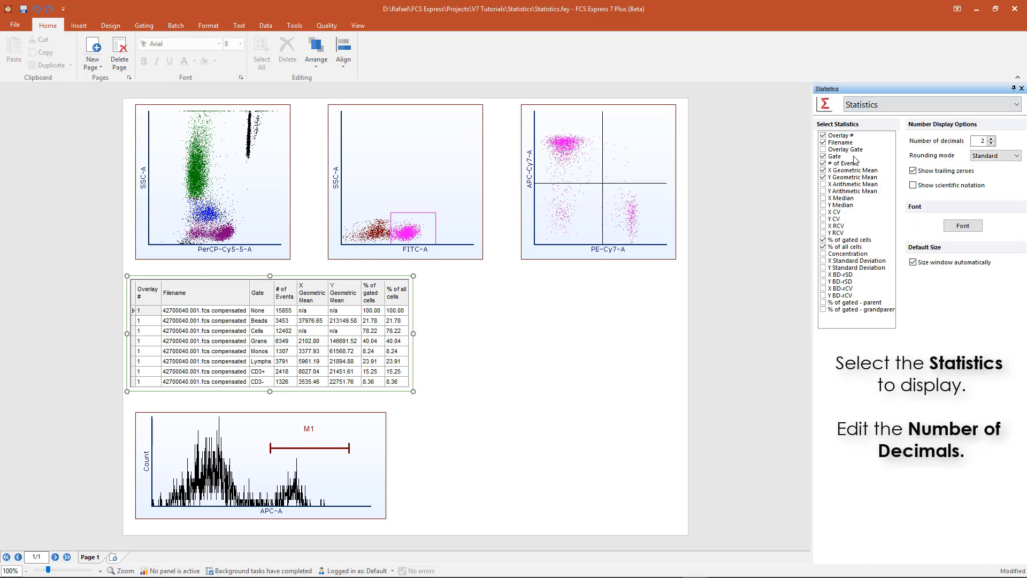
click(823, 184)
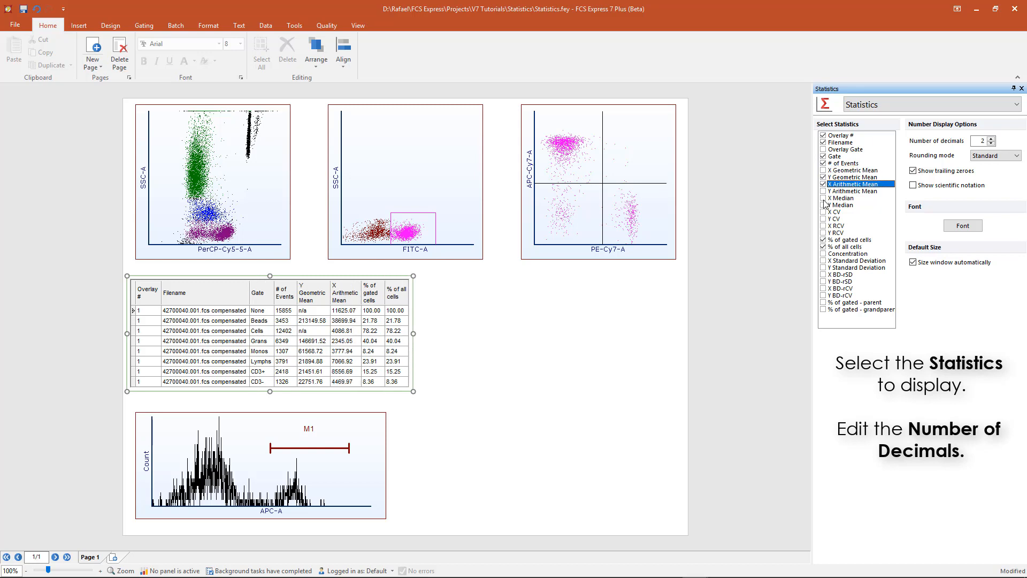
click(823, 177)
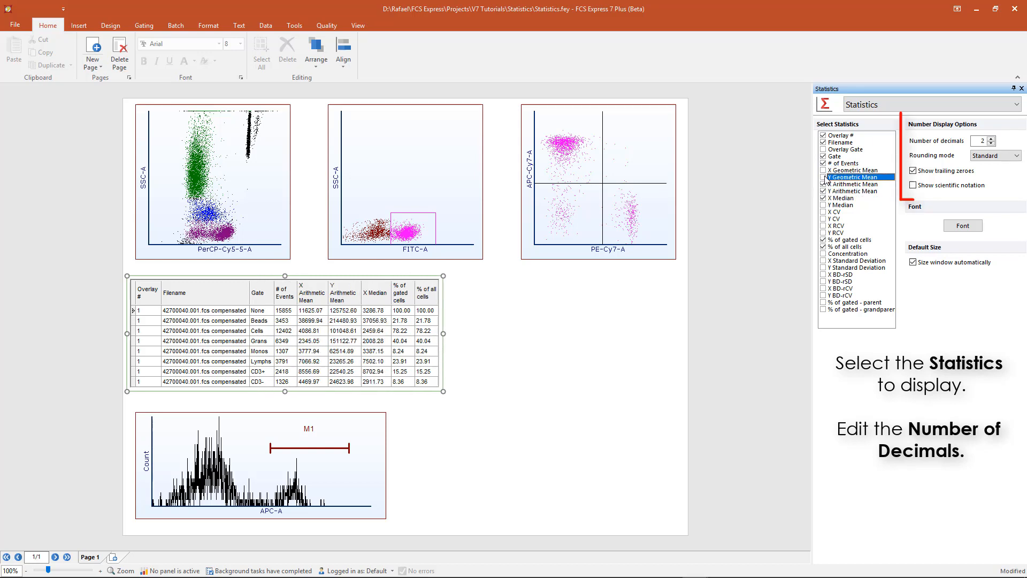
click(990, 143)
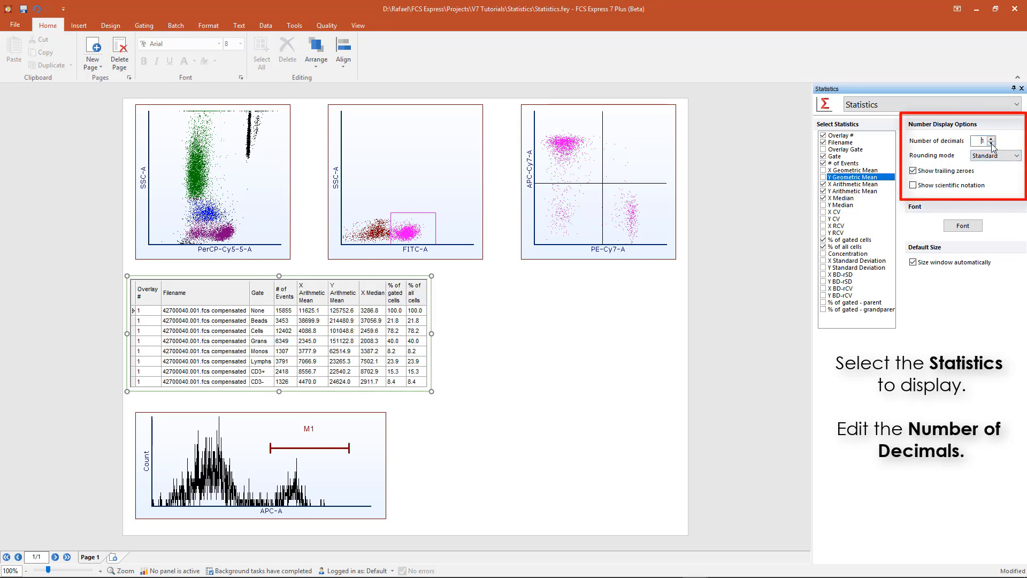
click(976, 138)
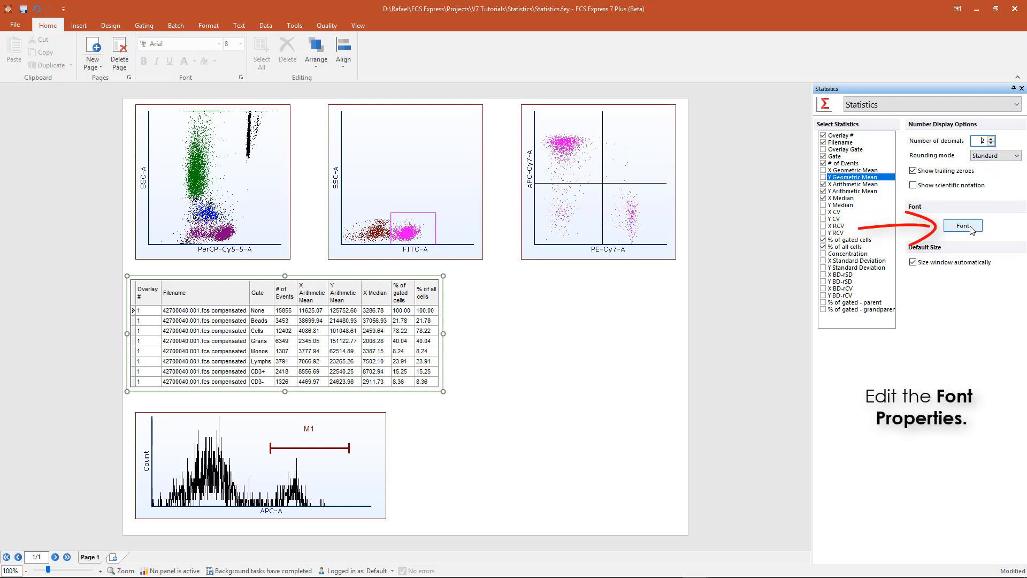
click(963, 225)
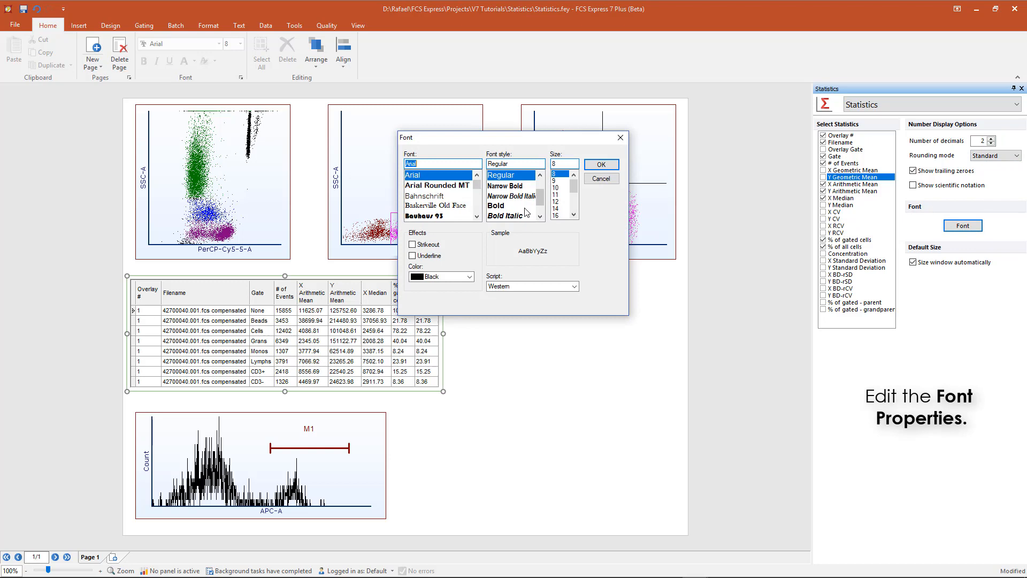
click(436, 185)
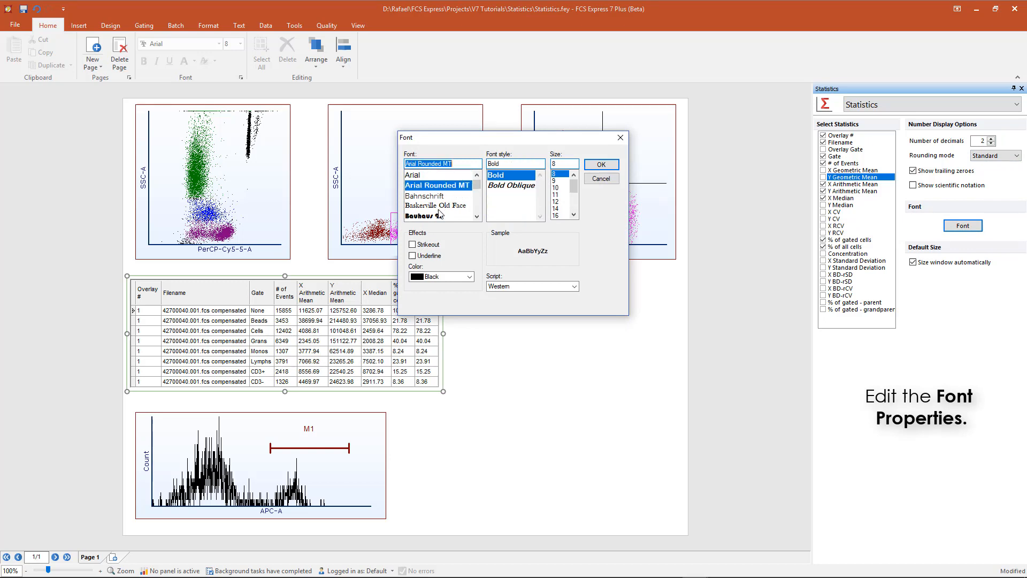
click(413, 176)
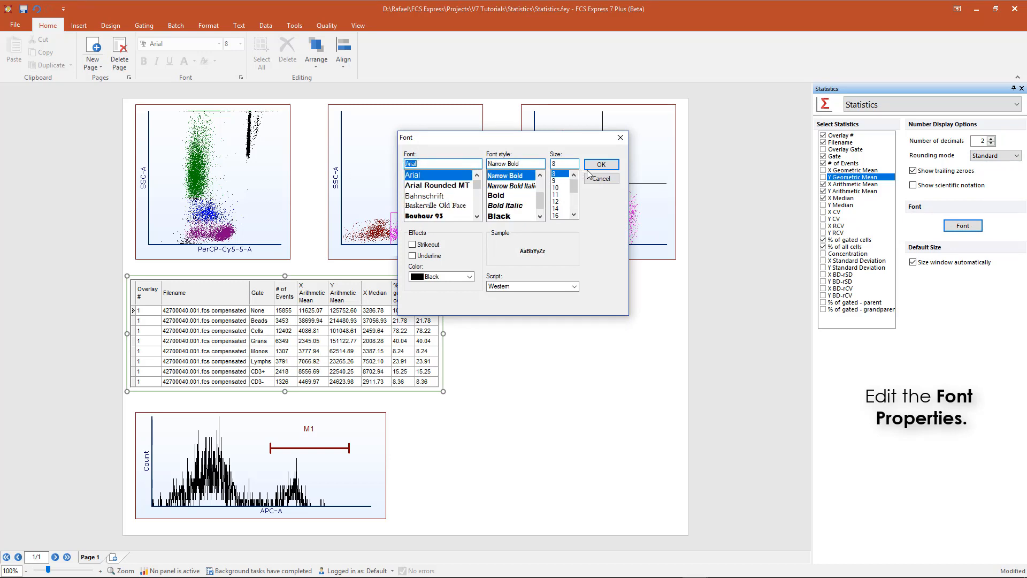
click(601, 164)
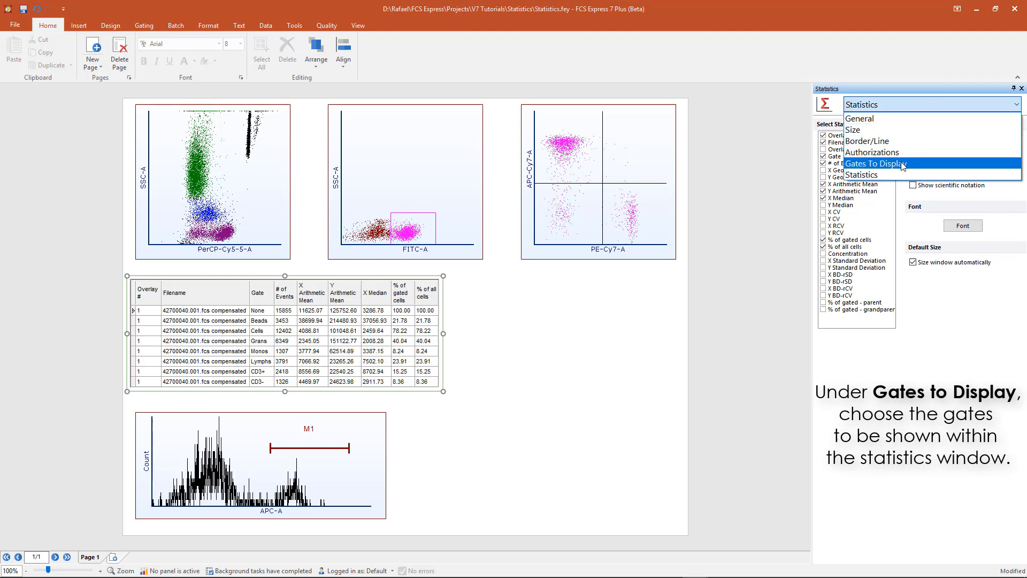
Set Gates To Display to all gates except Cells and Grans
click(874, 163)
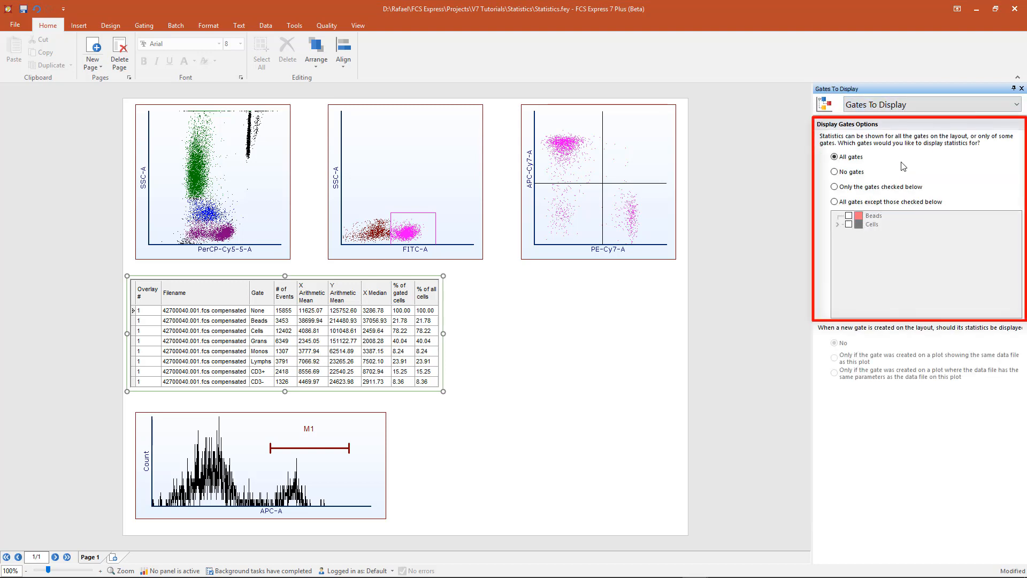
click(834, 171)
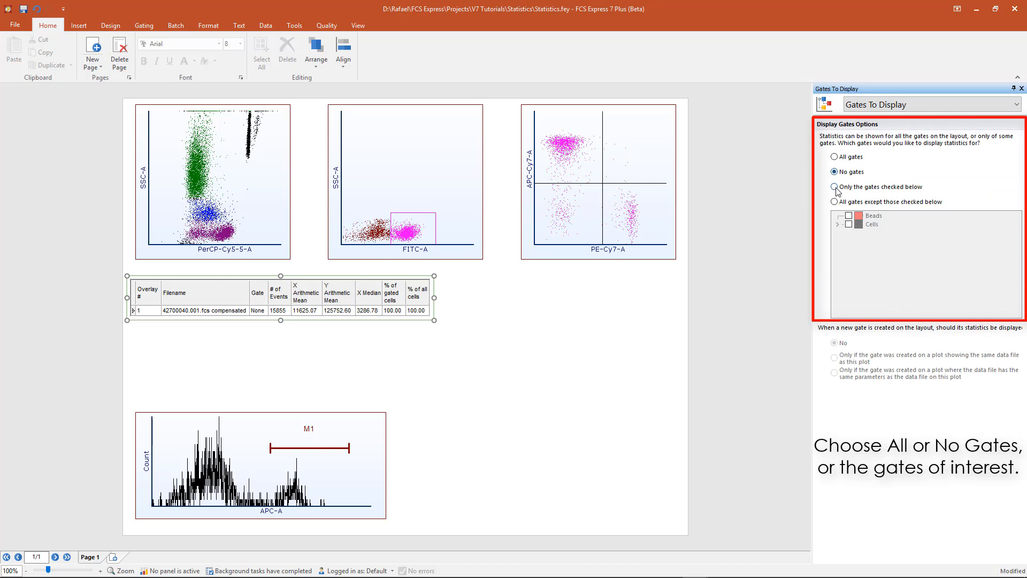
click(835, 201)
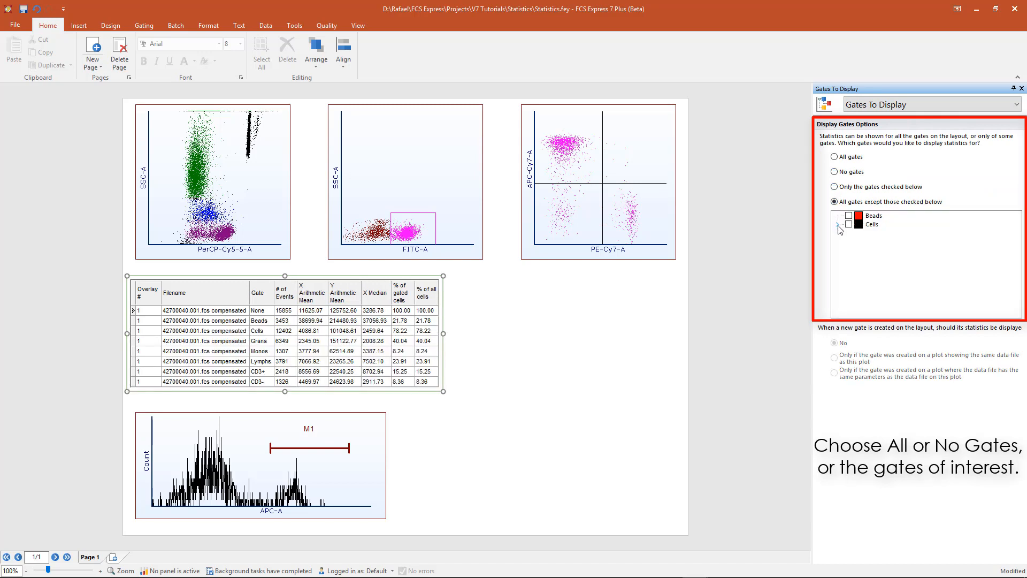
click(839, 223)
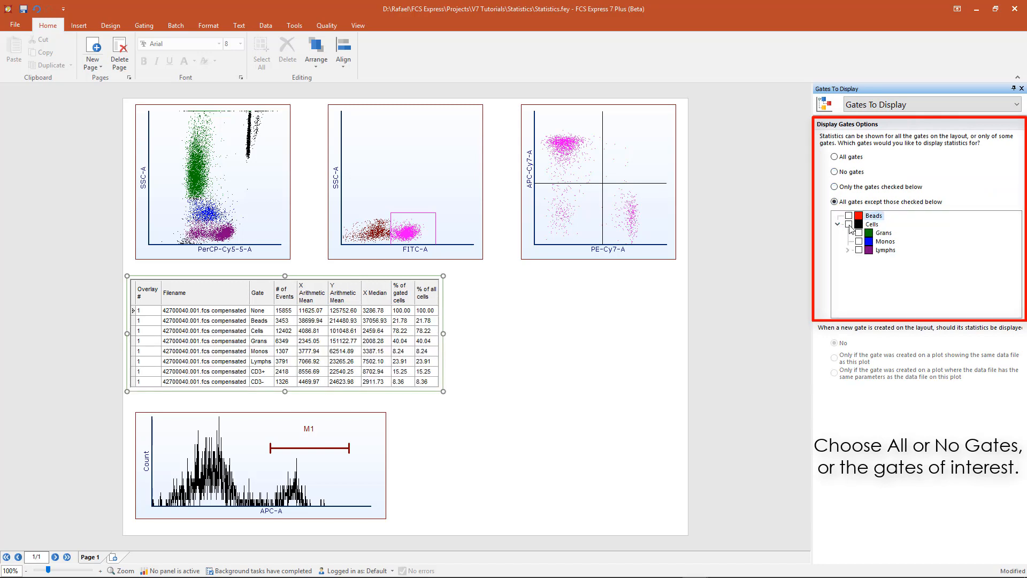
click(859, 233)
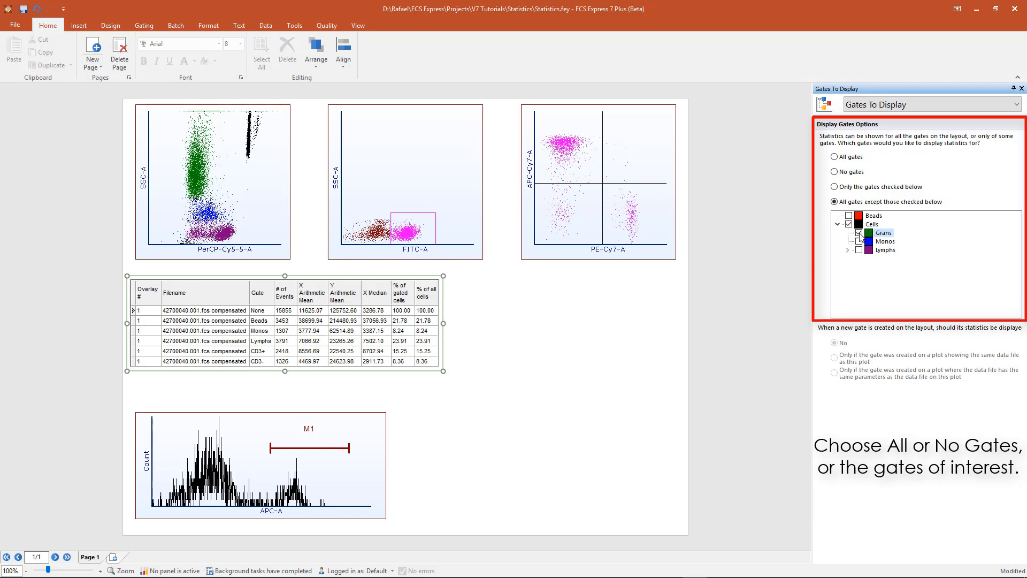
click(858, 232)
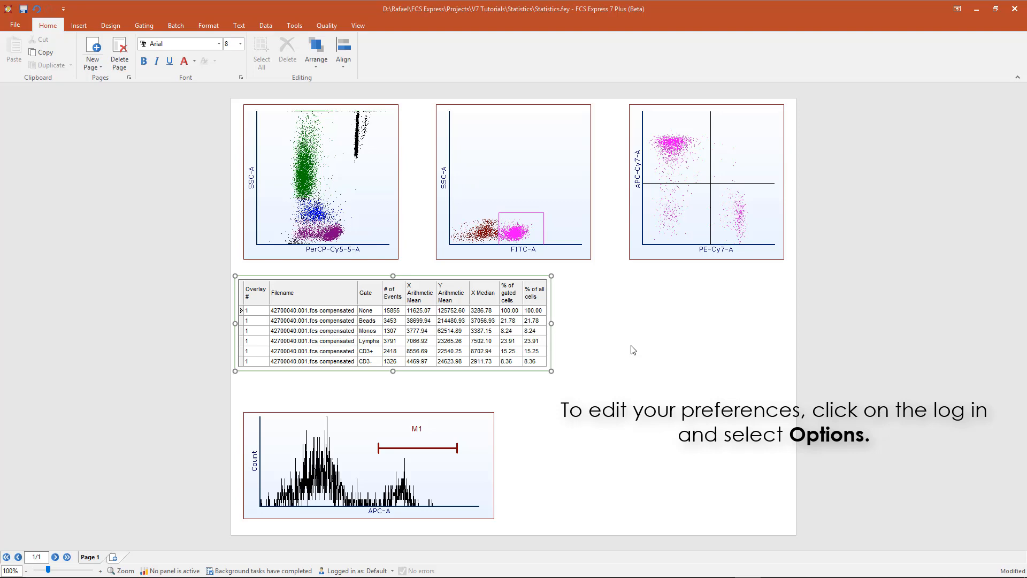
In user Options under Statistics, remove Filename from the default 1D plot statistics
click(360, 571)
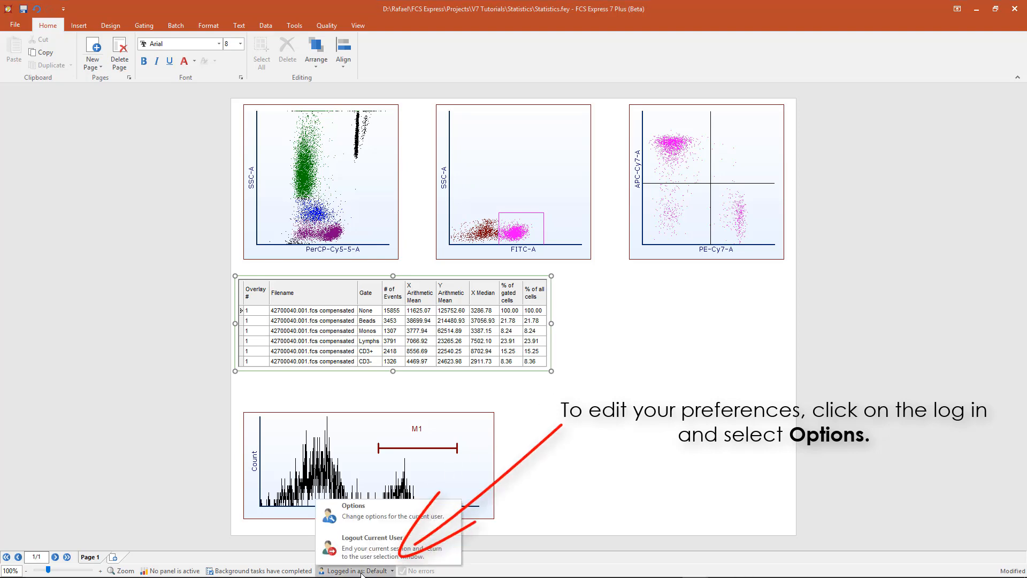
click(353, 505)
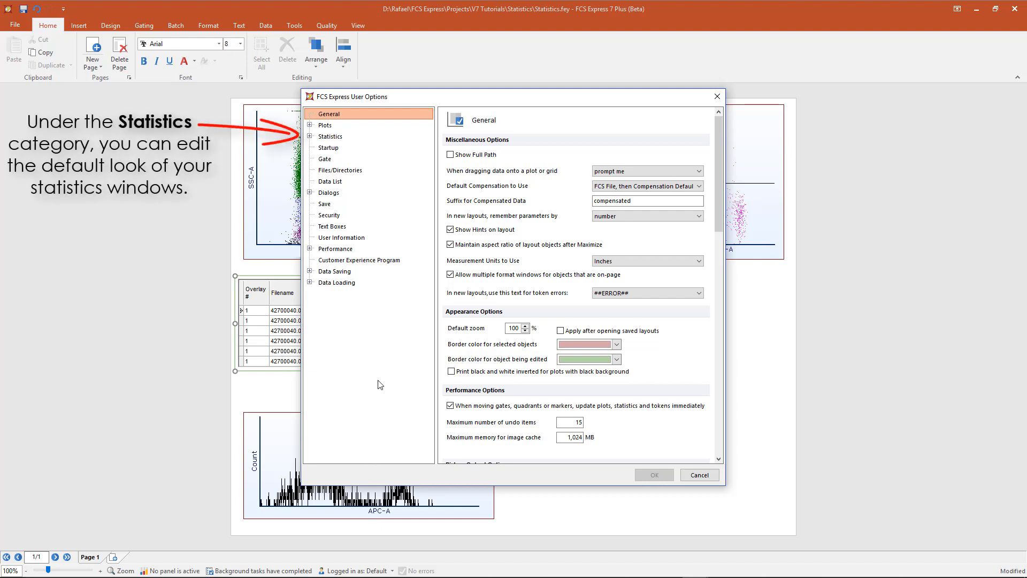
click(311, 136)
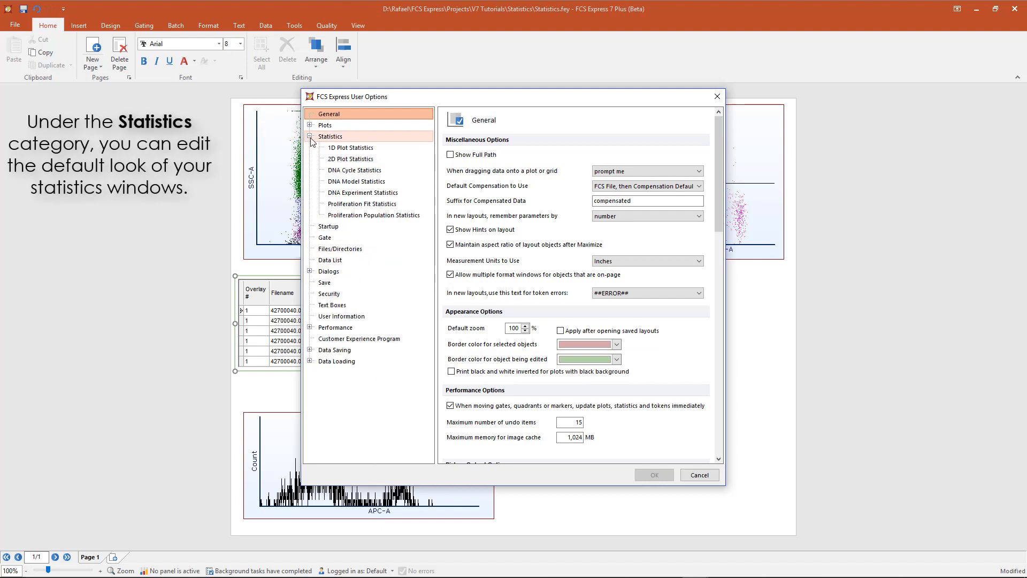
click(351, 147)
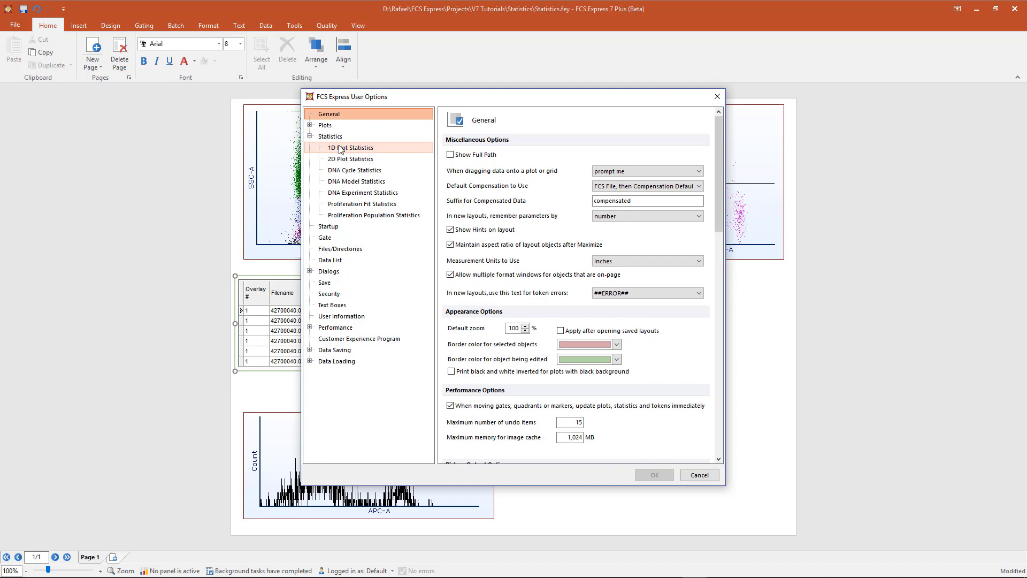
click(350, 147)
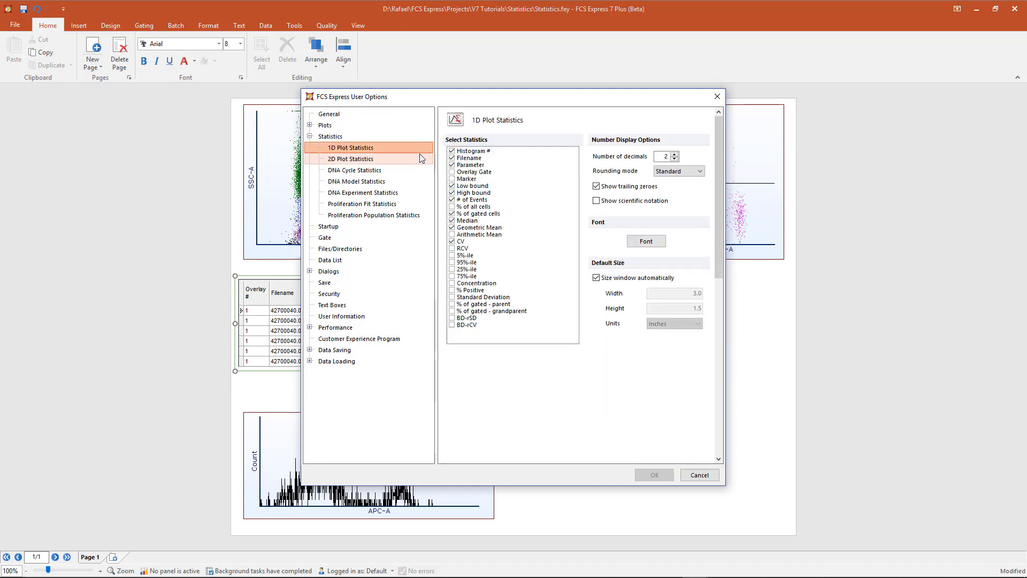
click(469, 165)
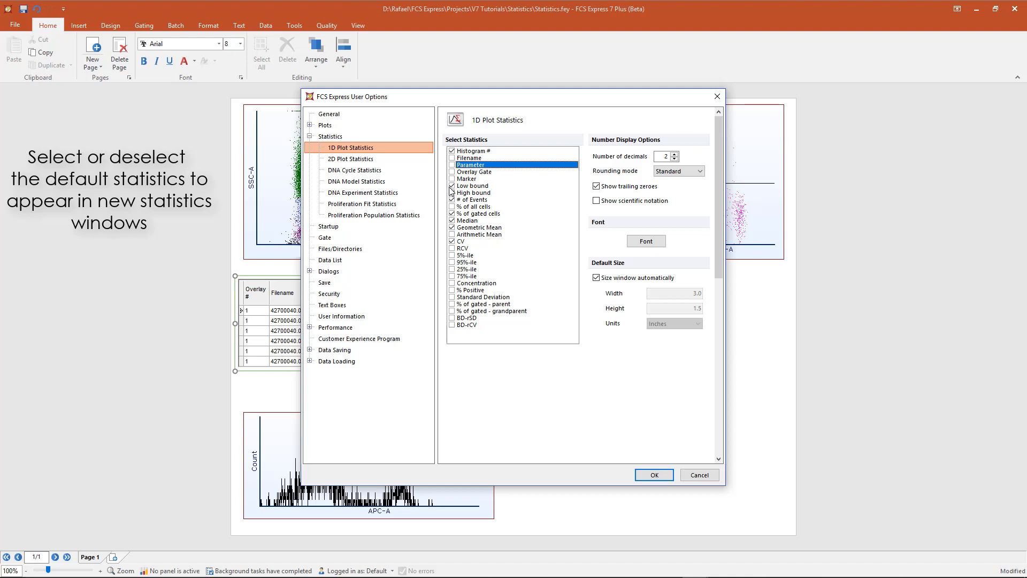
Remove Filename from the default 2D plot statistics and save the preferences with OK
click(349, 158)
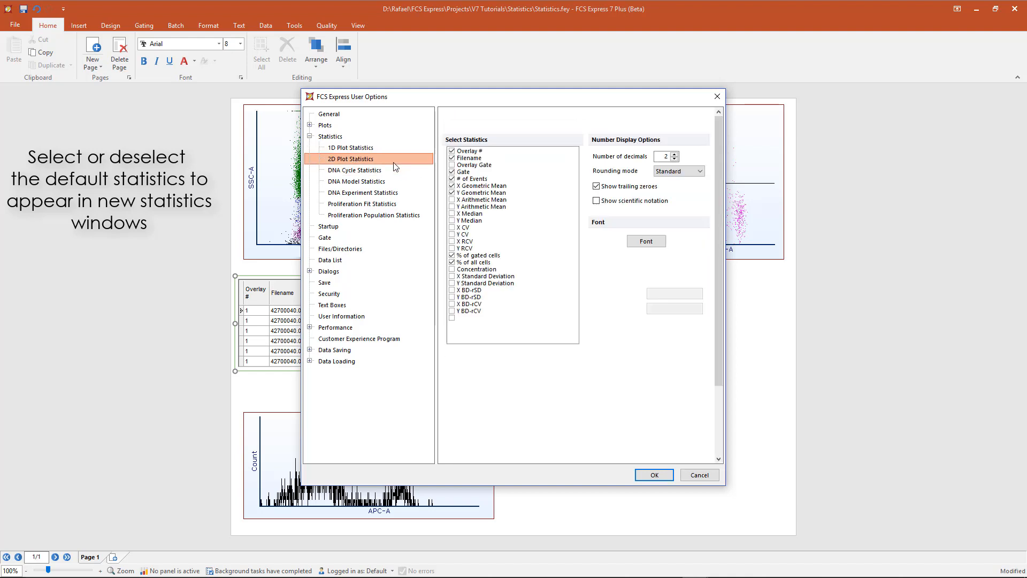
click(472, 179)
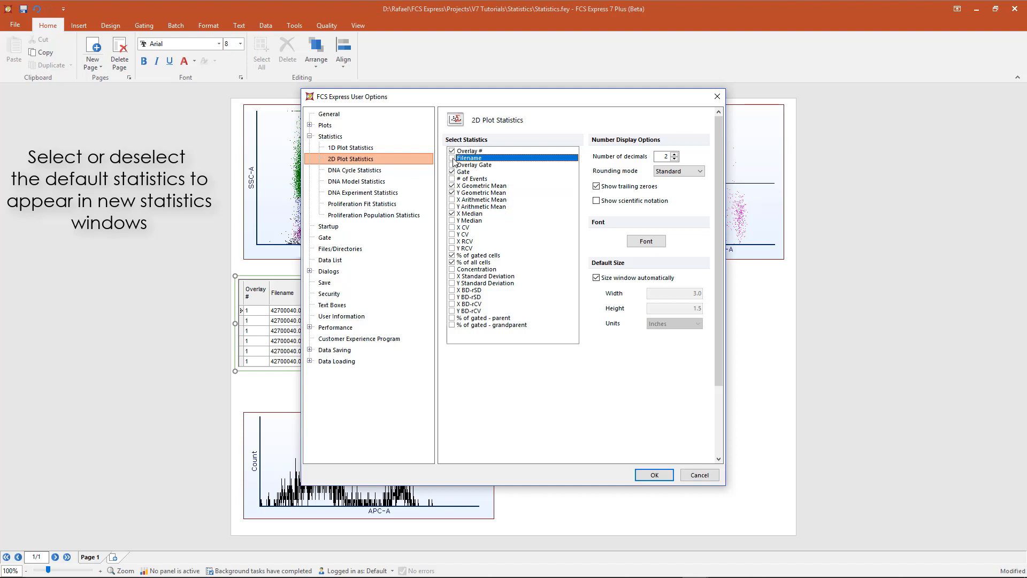
click(451, 158)
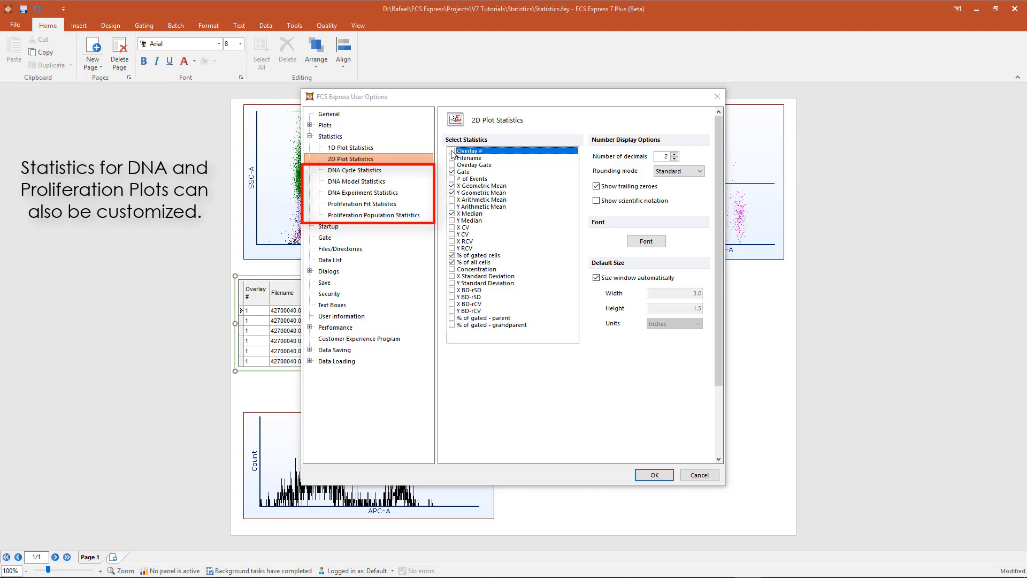
click(653, 475)
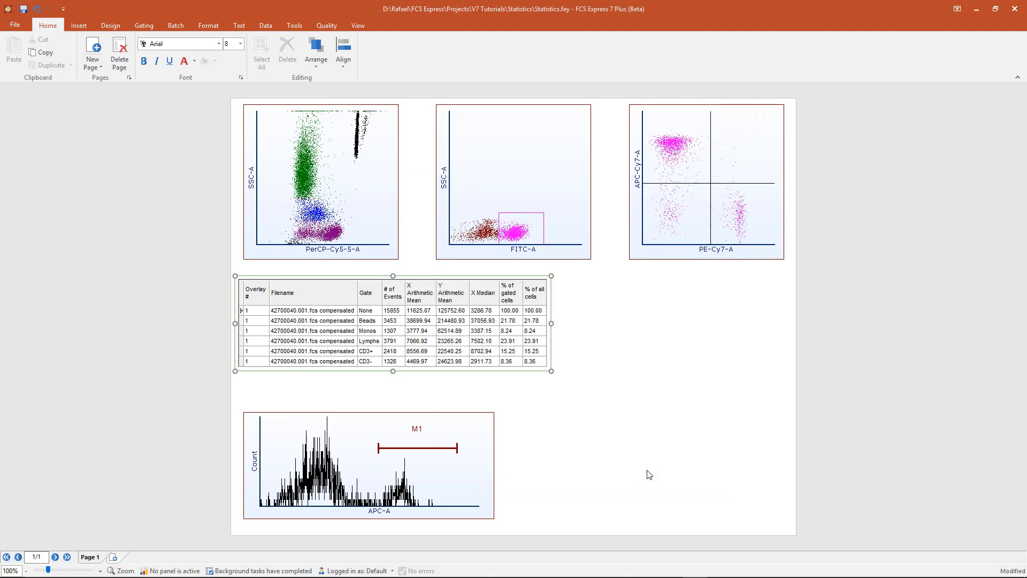
right_click(522, 191)
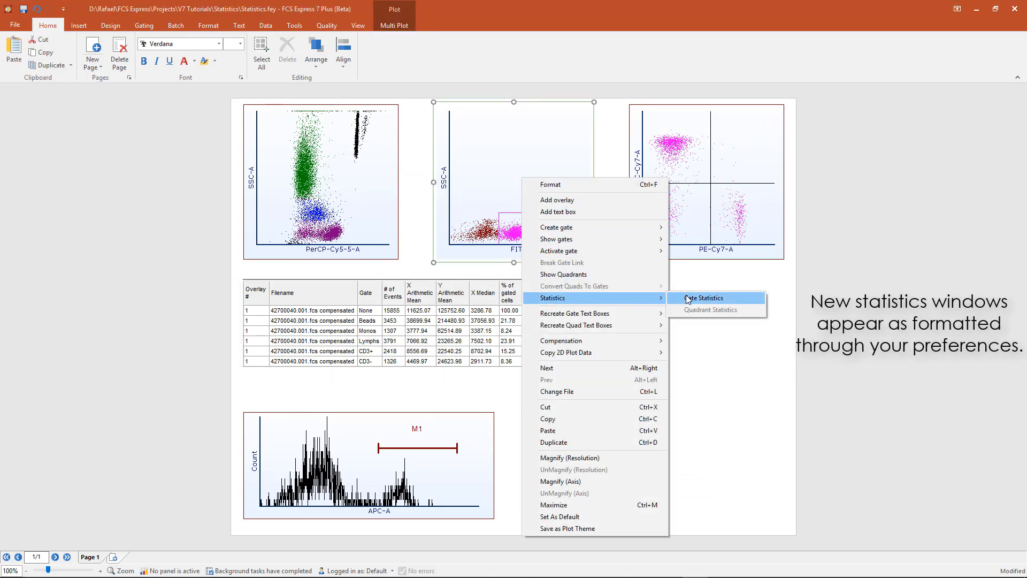
click(704, 297)
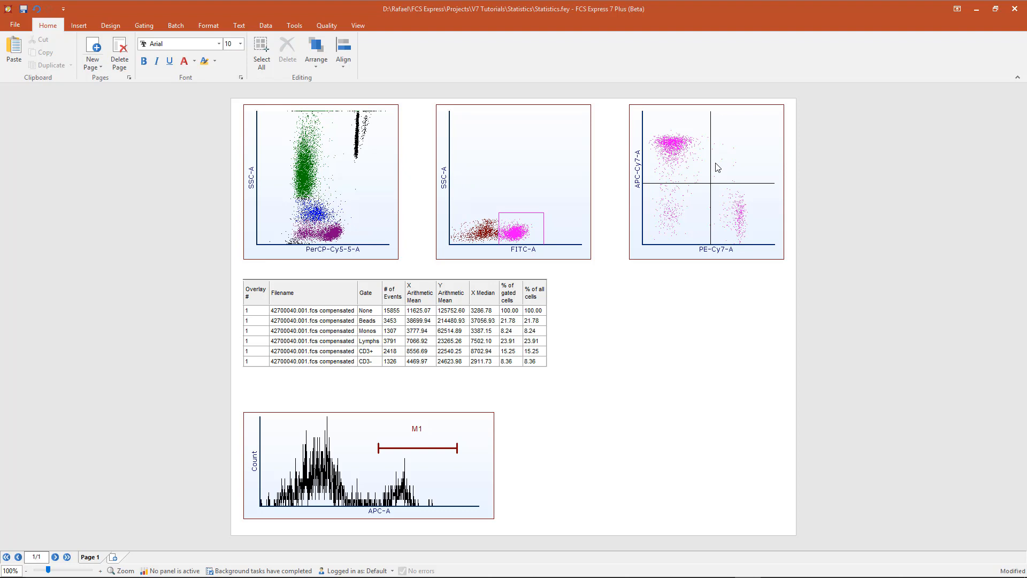
Insert a Quadrant Statistics table (UL, UR, LL, LR) beneath the APC-Cy7-A vs PE-Cy7-A plot
right_click(717, 167)
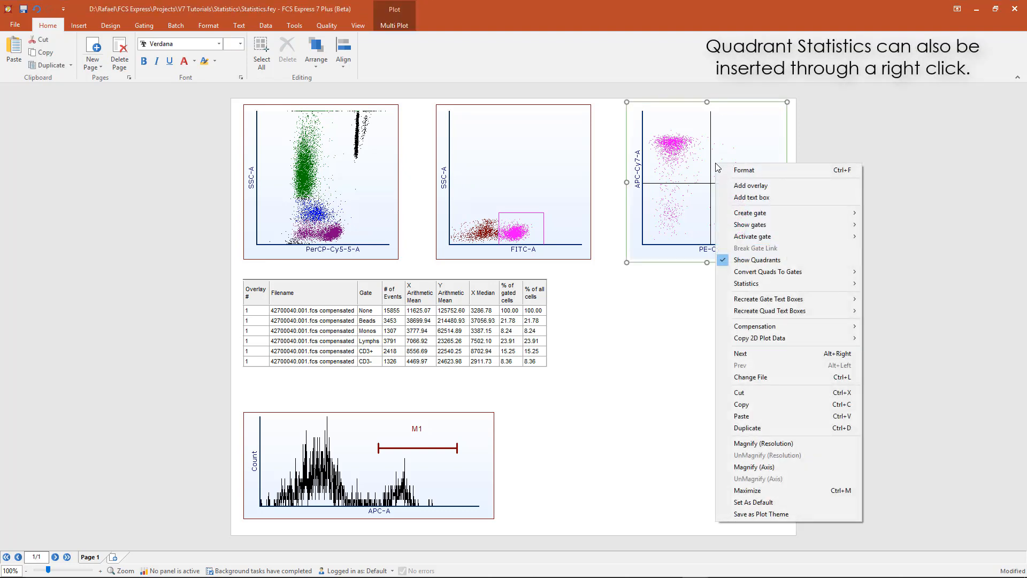
mouse_move(768, 278)
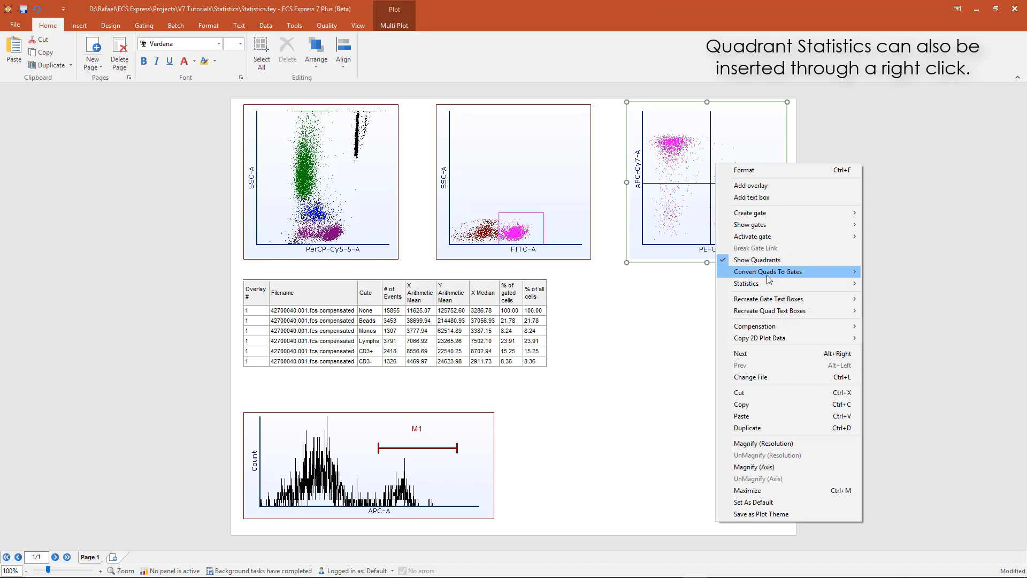
mouse_move(746, 283)
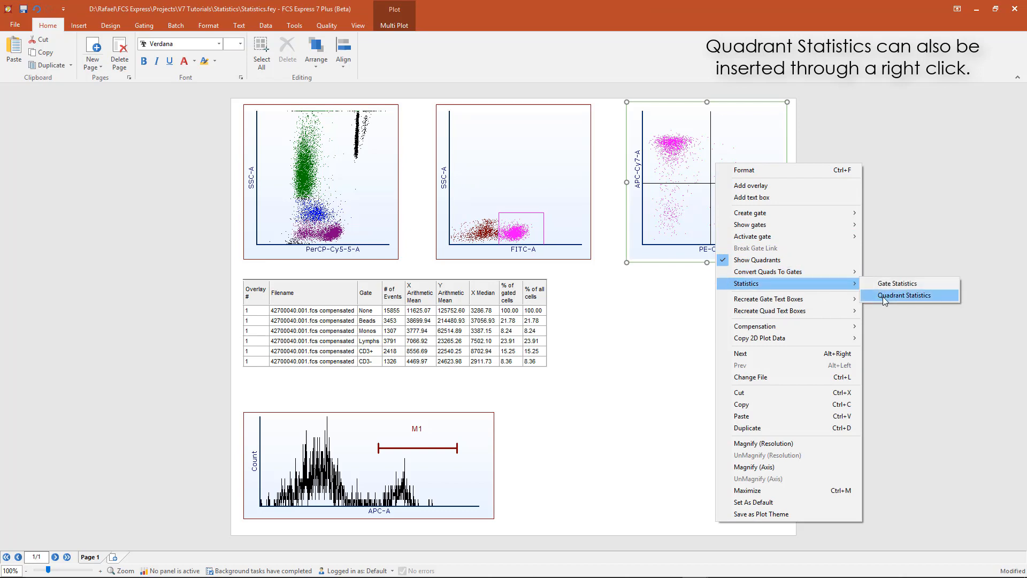
click(904, 295)
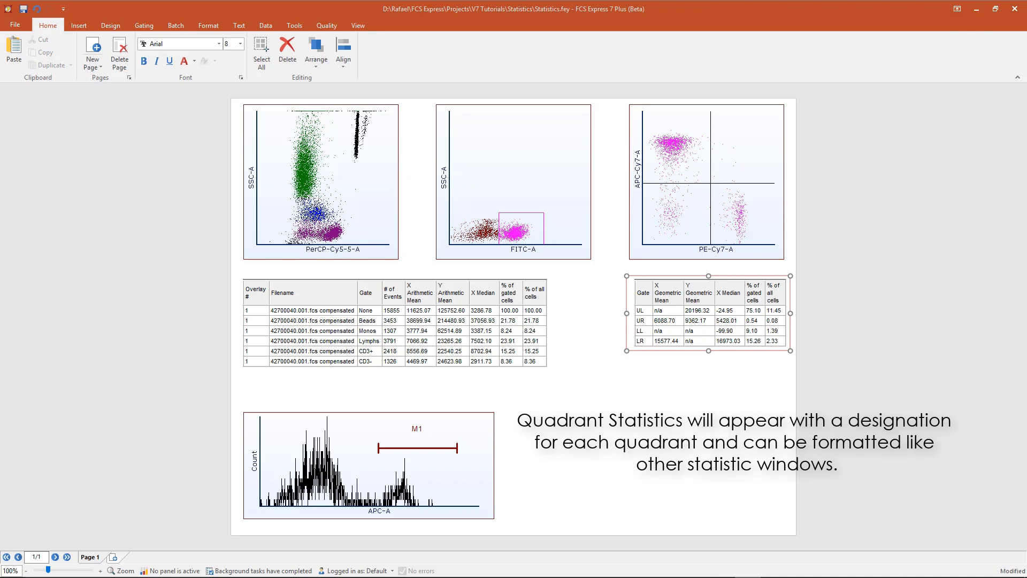
right_click(707, 315)
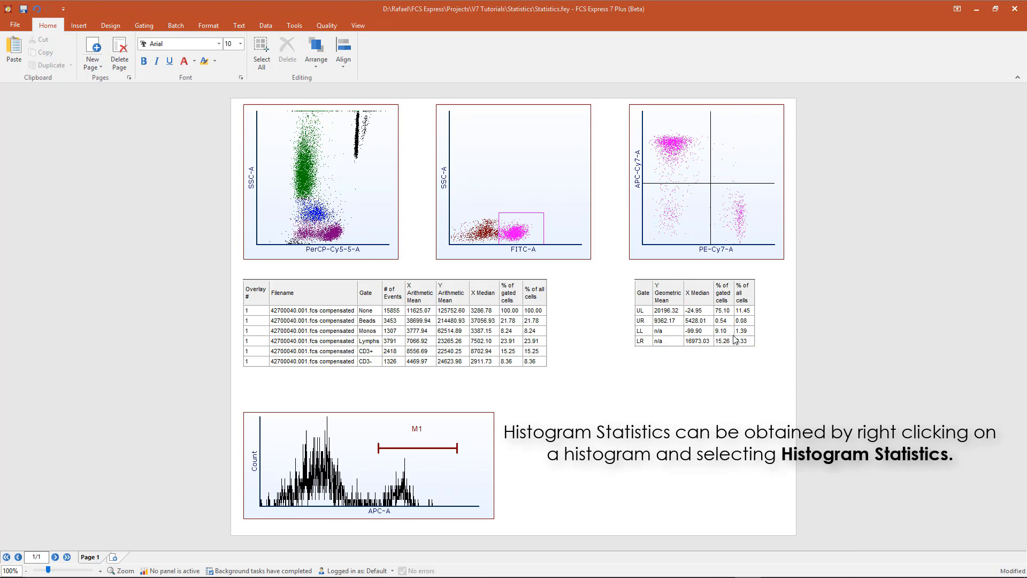
mouse_move(449, 430)
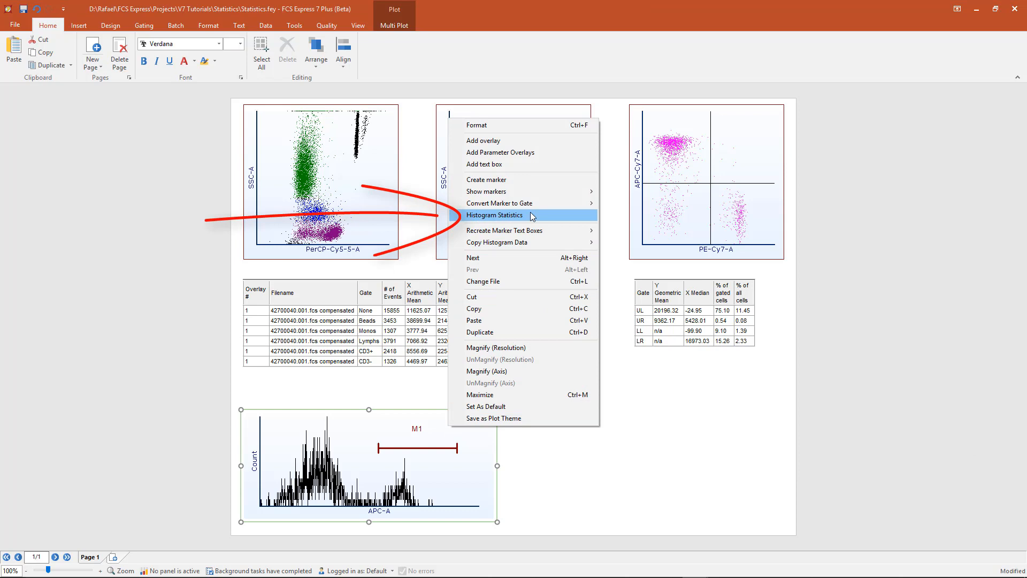
Insert a Histogram Statistics table beside the APC-A histogram showing median, geometric mean and CV
click(495, 215)
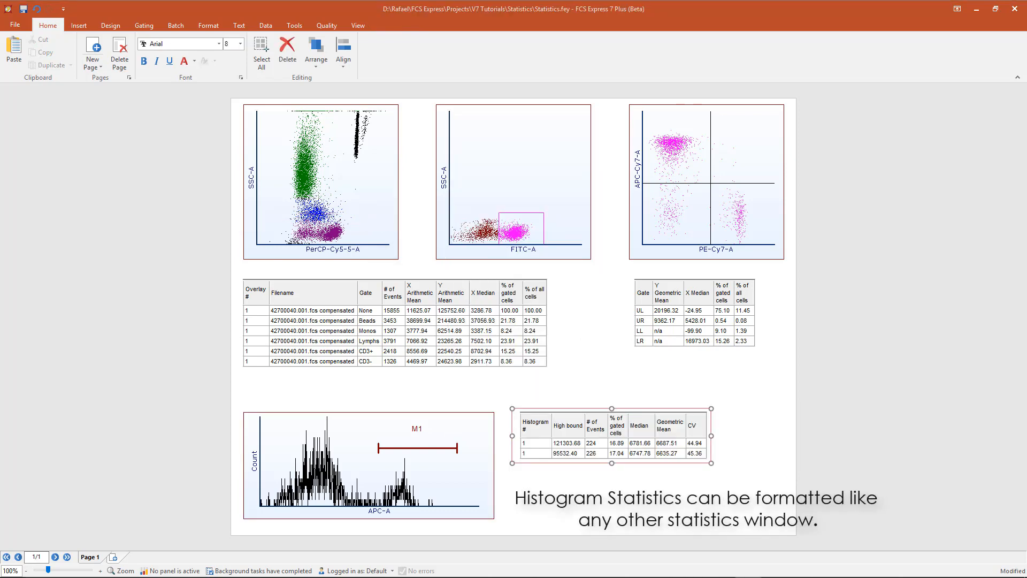